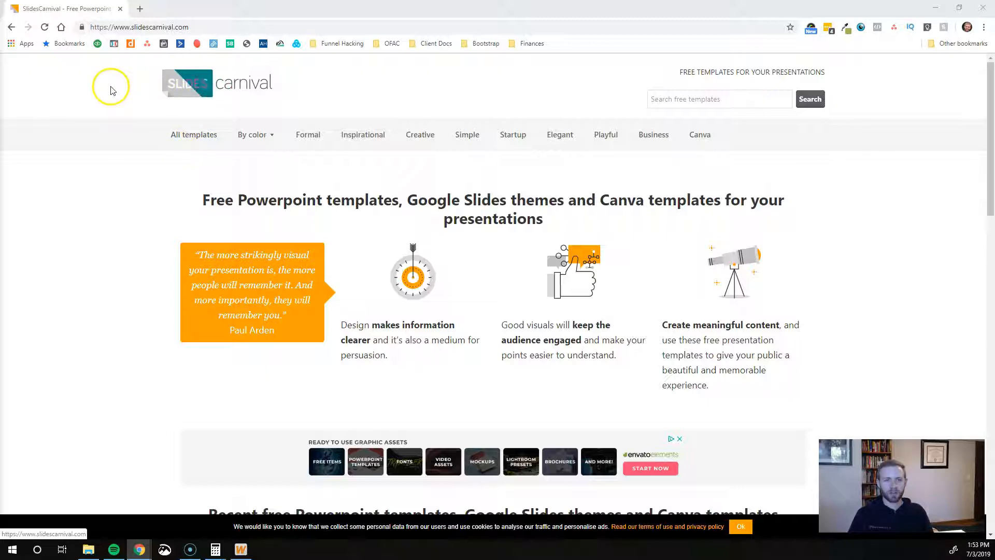
mouse_move(273, 22)
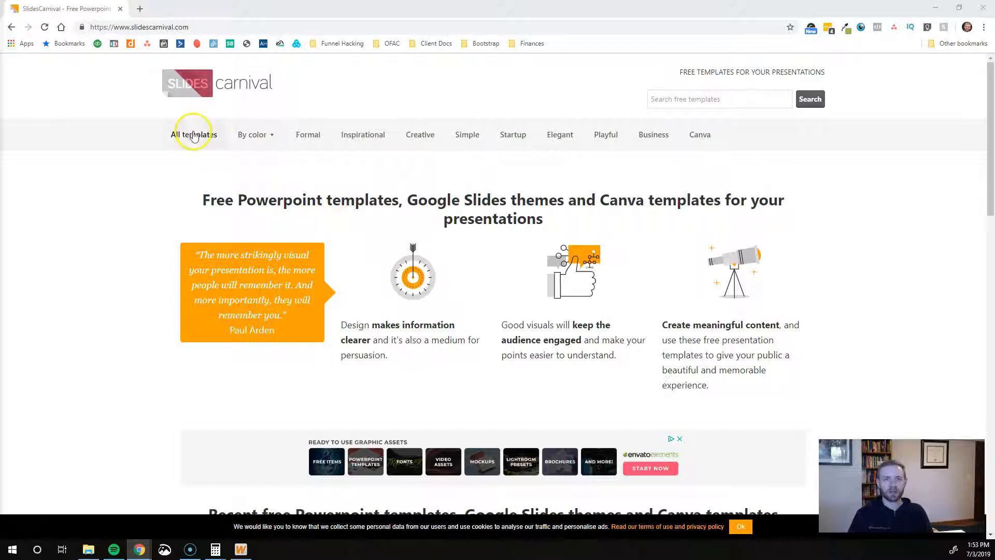
mouse_move(308, 134)
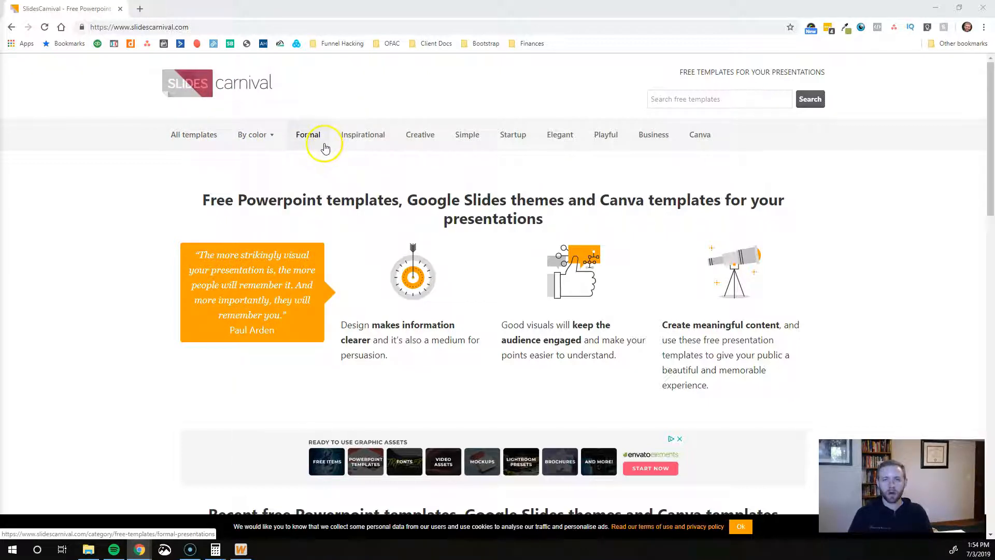
Step: Open the Formal category and browse templates like Fortinbras, Basset and Thaliard
left_click(308, 134)
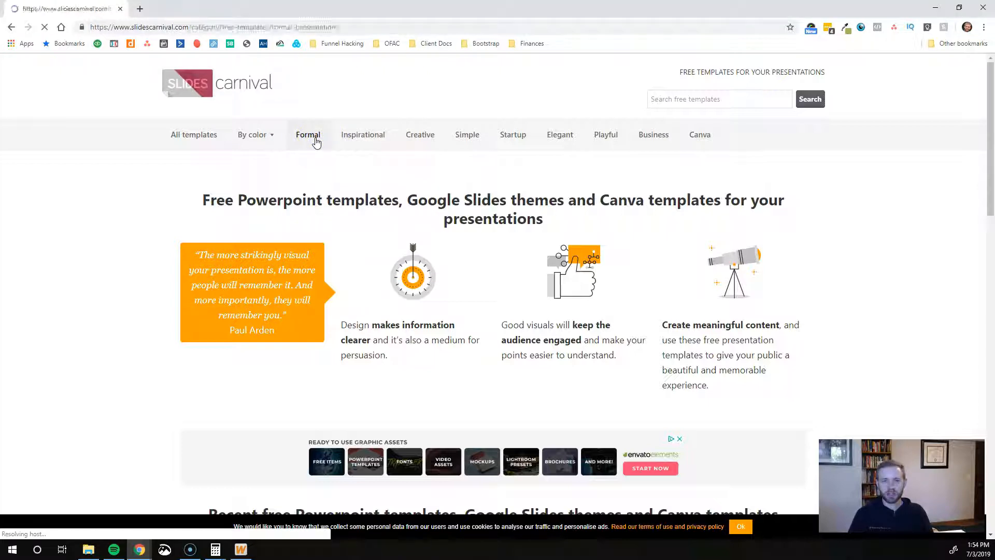
left_click(308, 134)
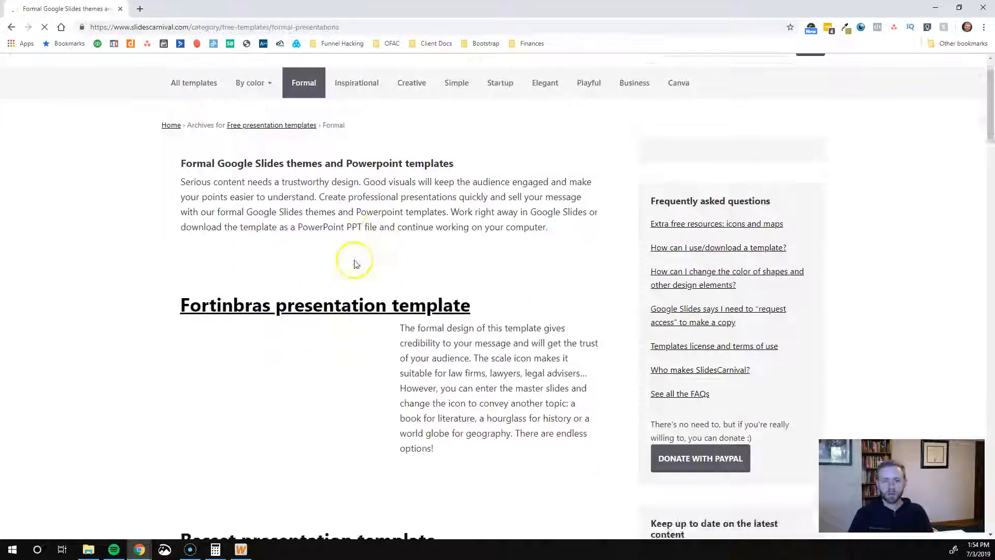
scroll("down", 3)
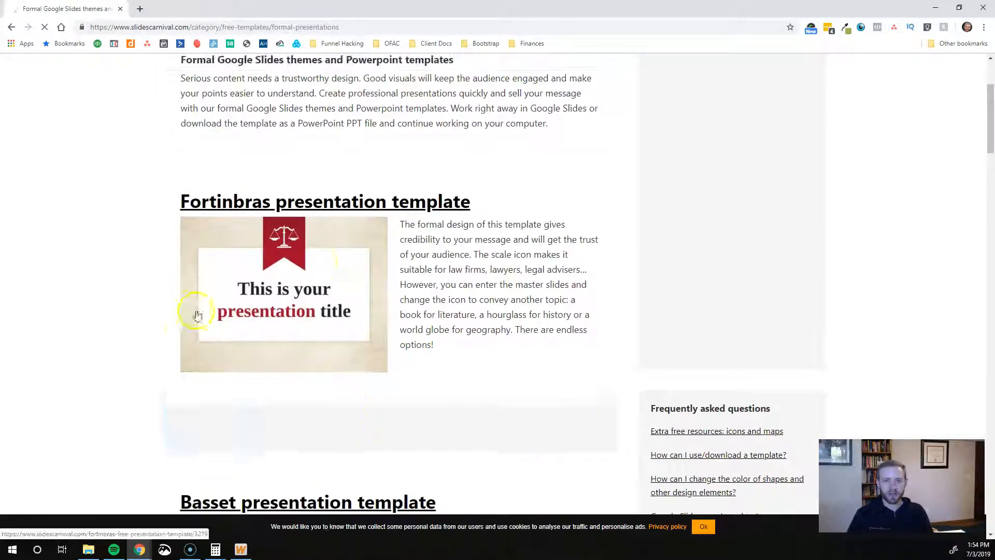
scroll("down", 3)
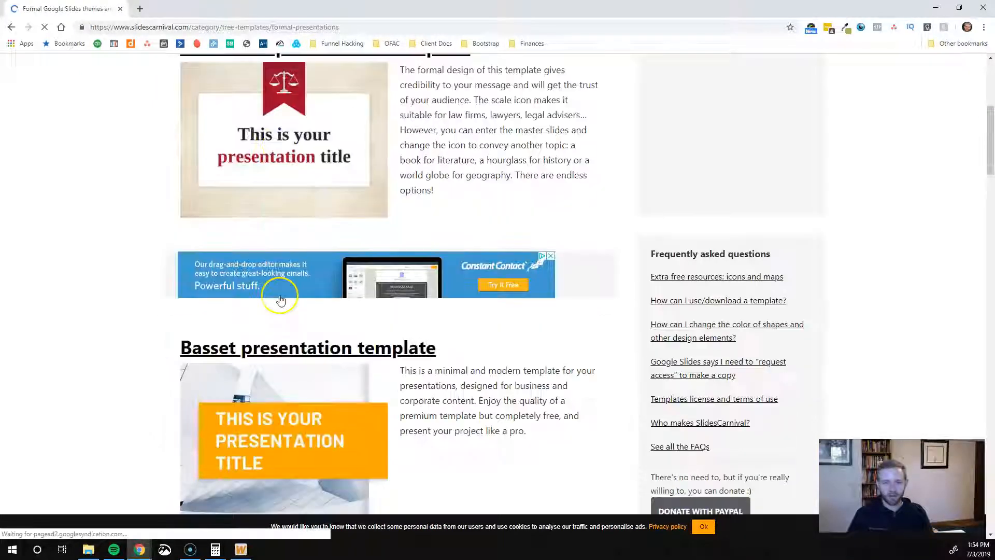
scroll("down", 3)
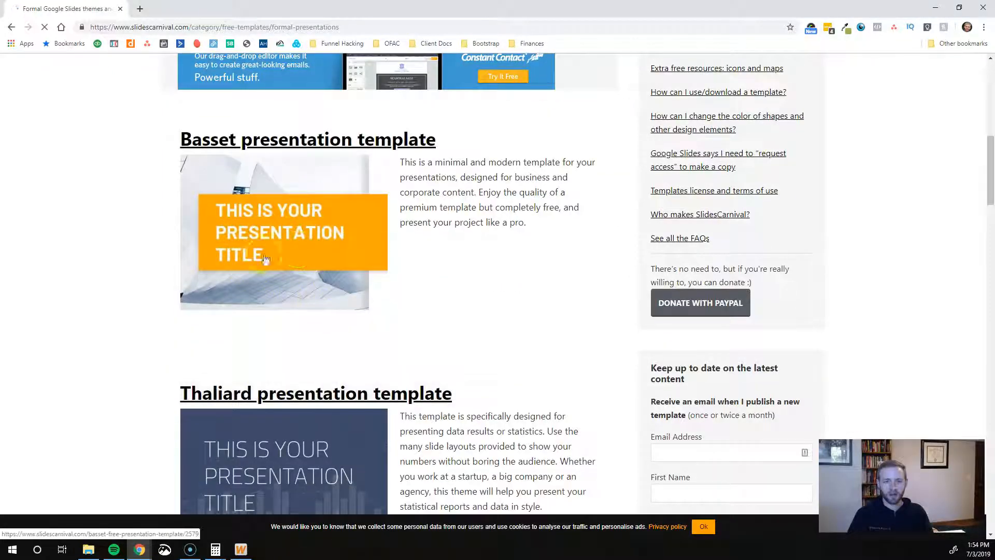
scroll("down", 3)
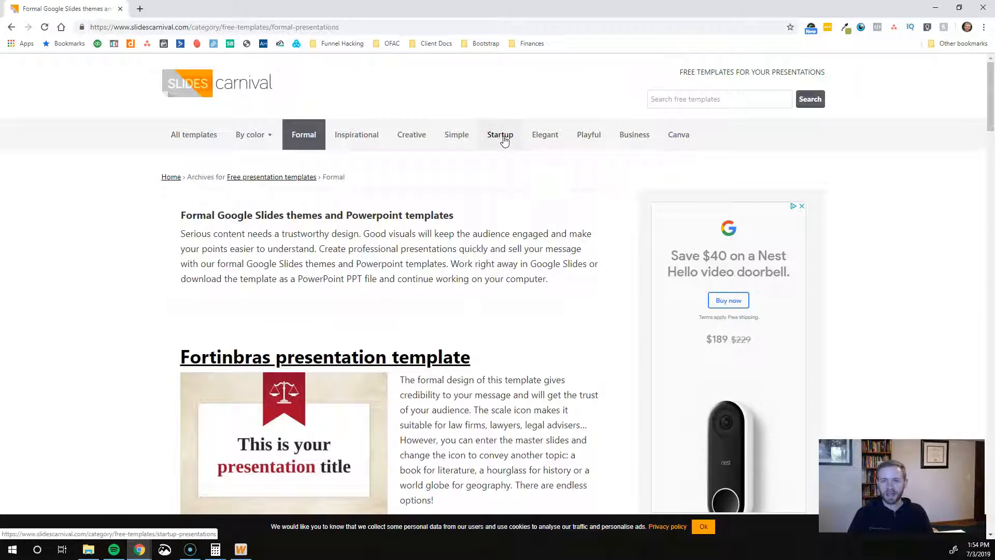
Step: Open the Startup category and scroll down to the Kent template
left_click(500, 134)
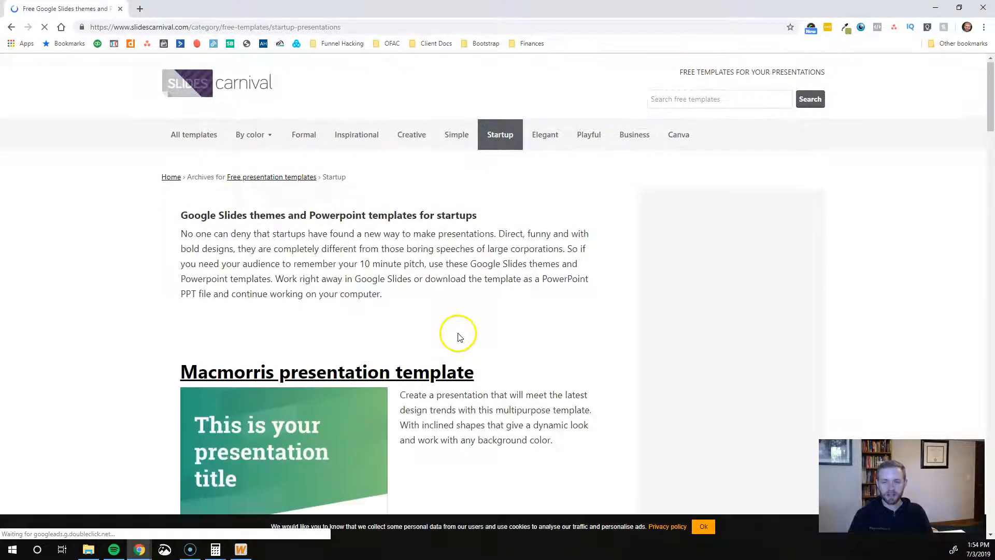
scroll("down", 3)
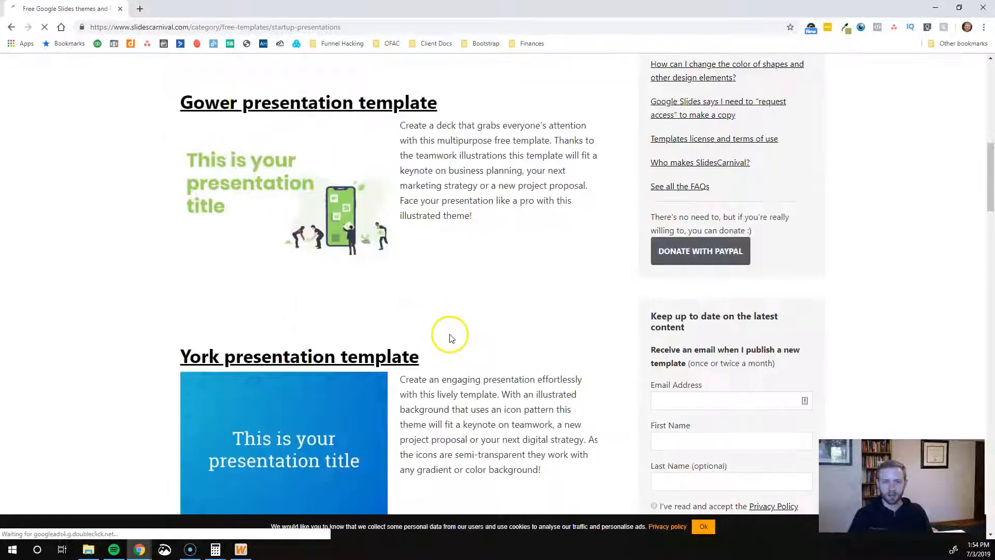
scroll("down", 3)
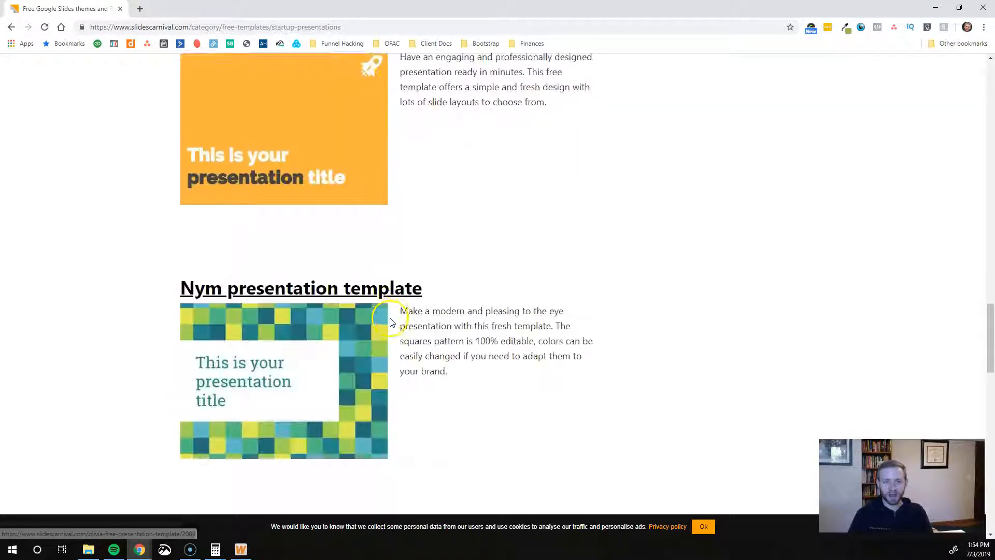
scroll("down", 3)
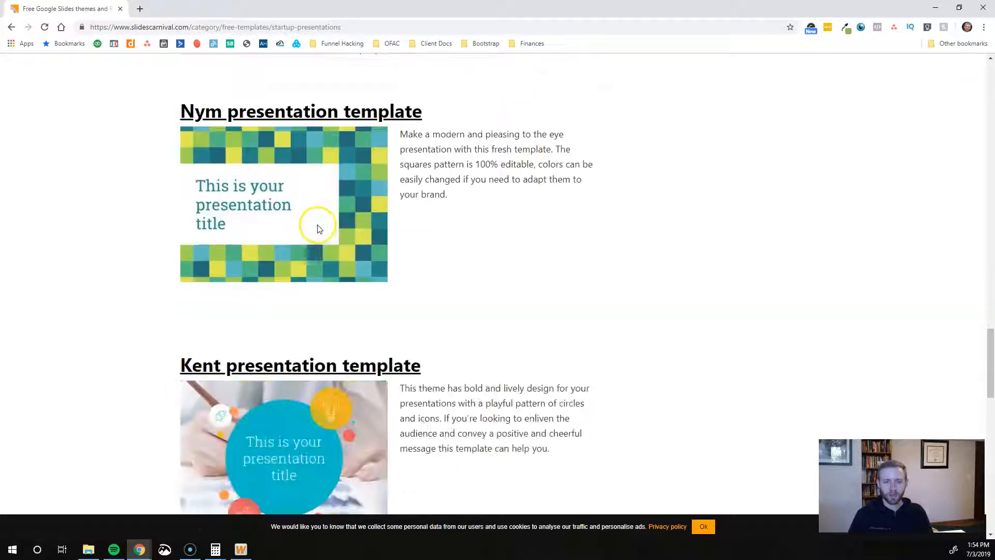
scroll("down", 3)
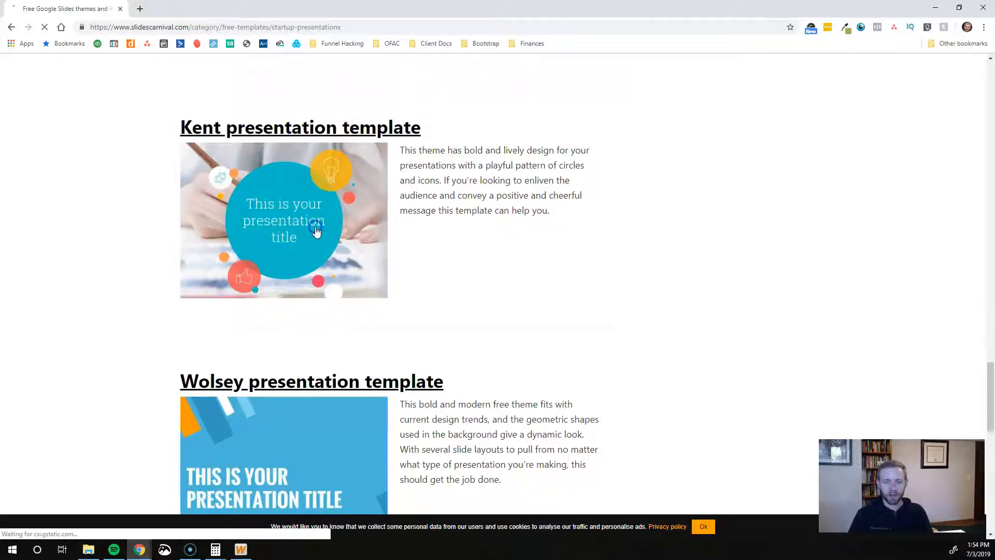
Step: Open the Kent template page and bring its embedded preview to slide 2
left_click(300, 127)
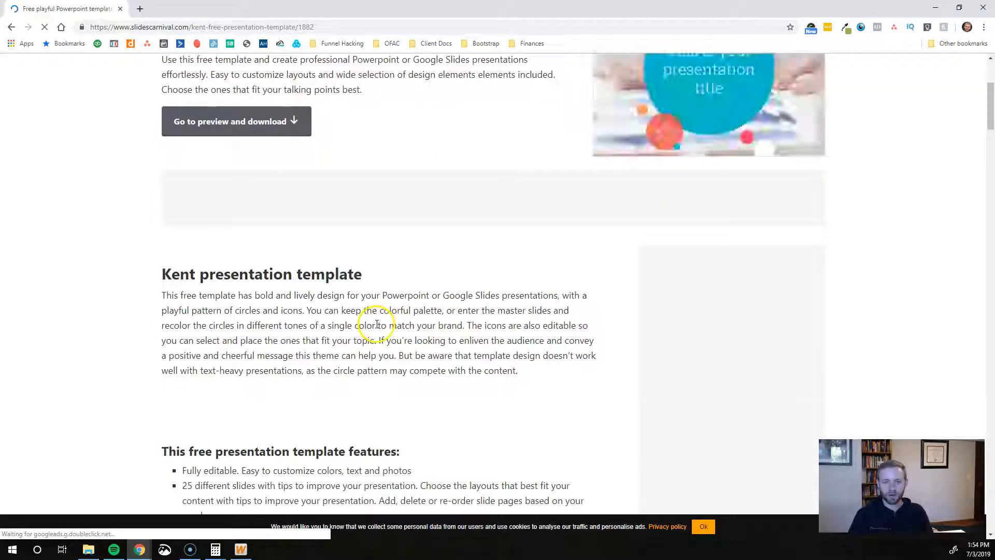
scroll("down", 3)
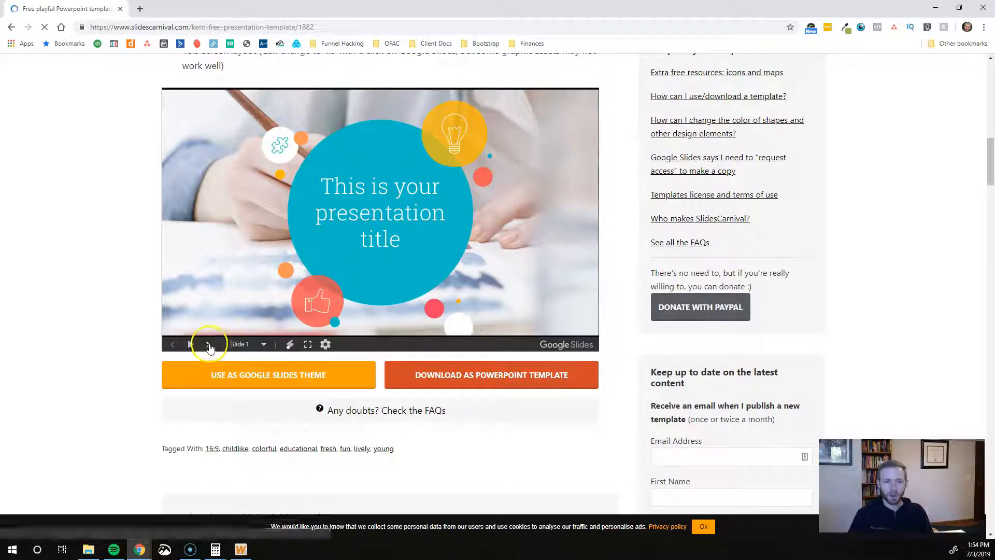
left_click(207, 344)
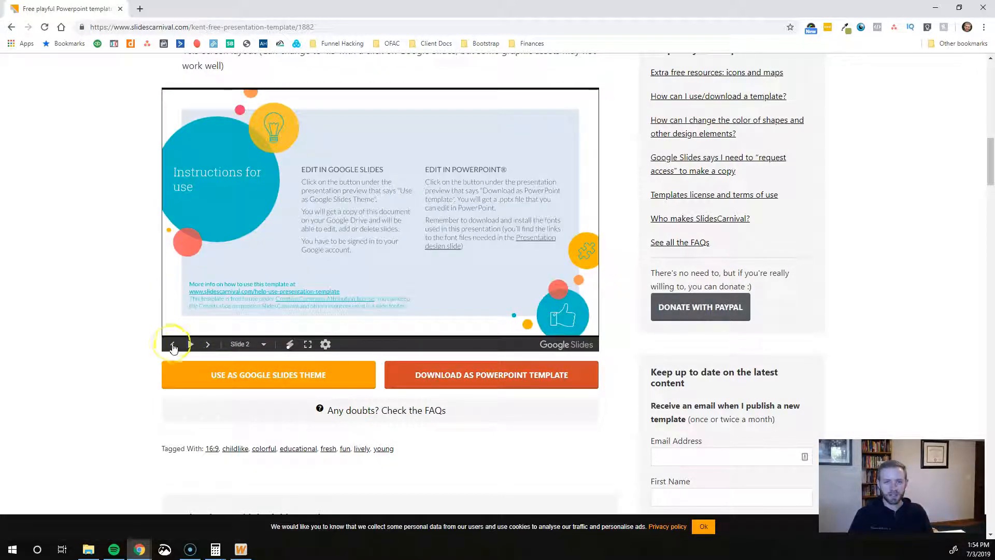
left_click(173, 344)
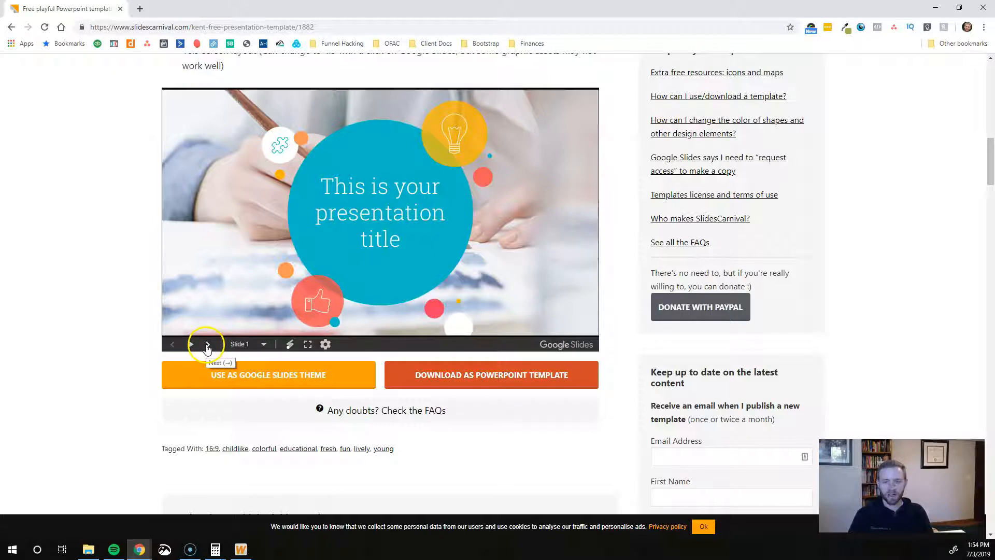
left_click(208, 344)
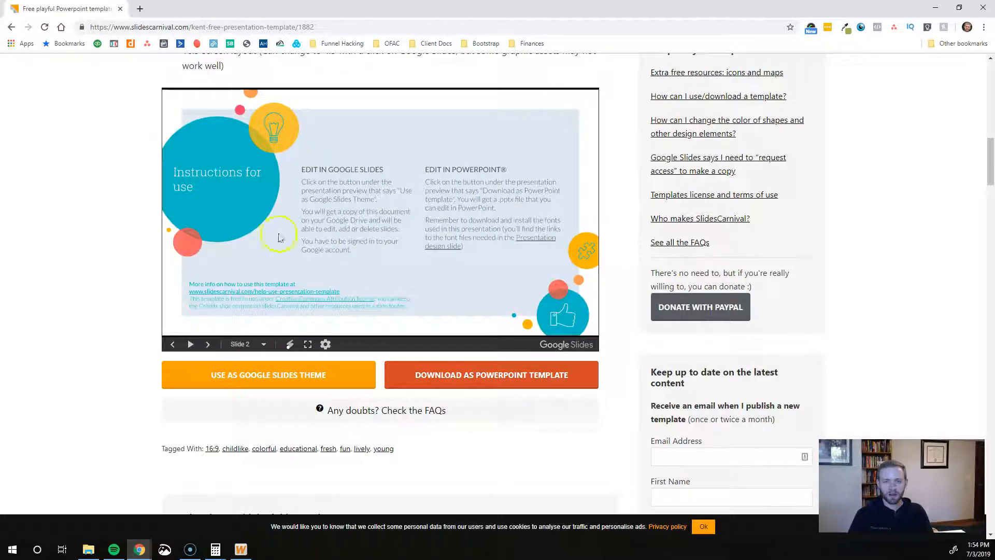
mouse_move(455, 195)
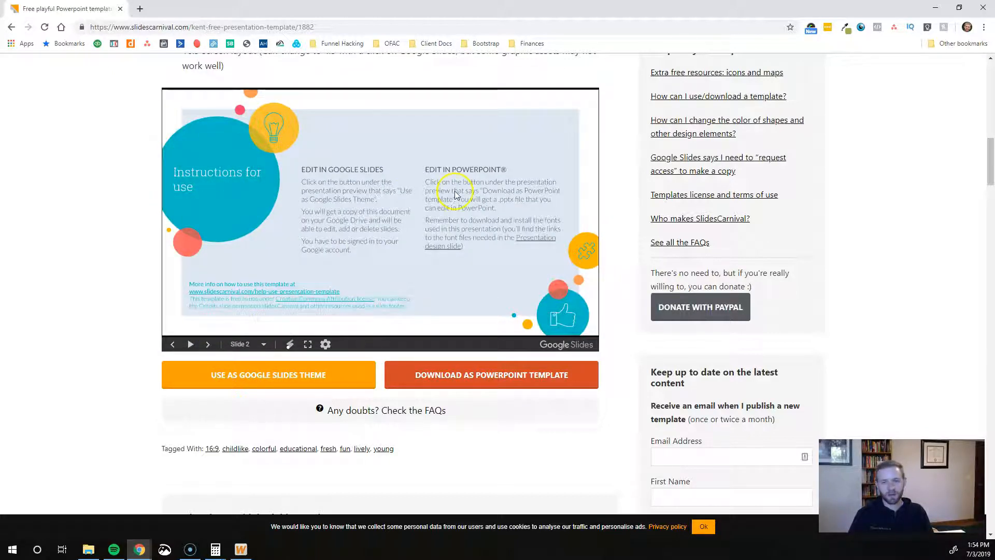
Step: Step the Kent preview from the Hello slide through to the Maps slide
left_click(207, 344)
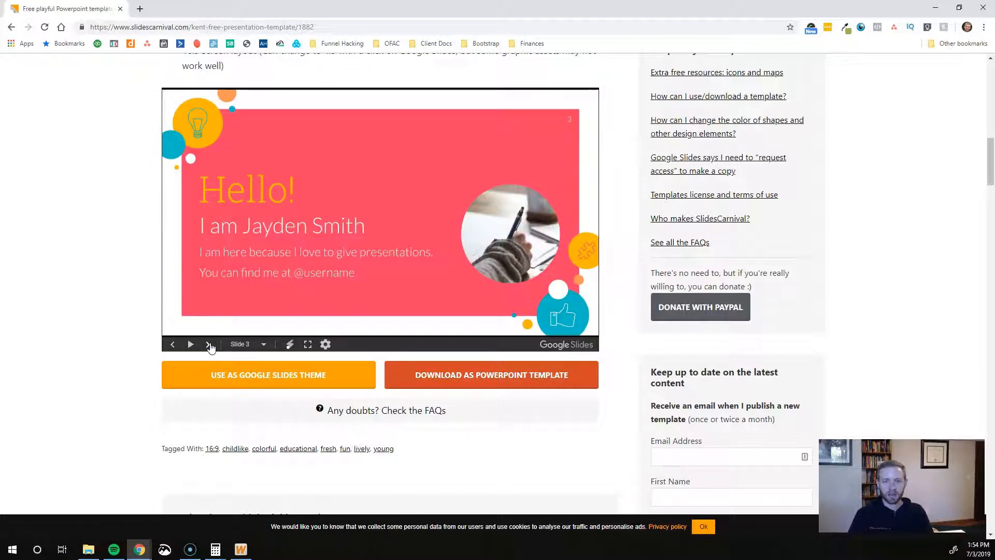
left_click(209, 344)
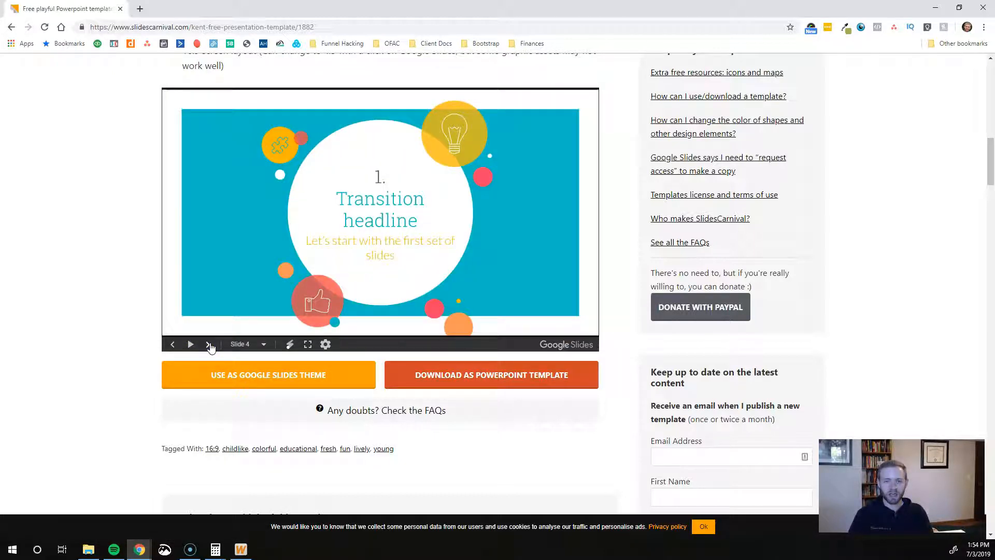
left_click(210, 344)
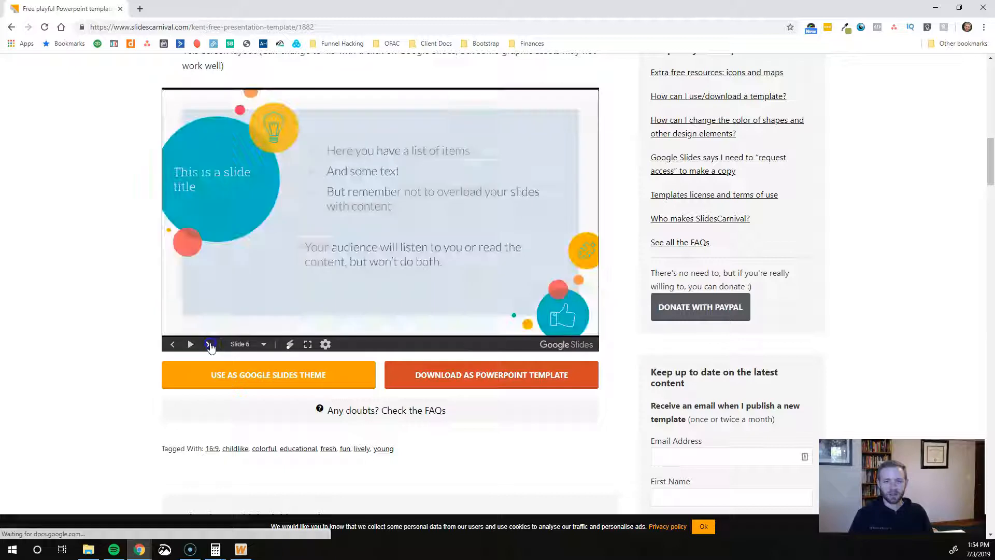
left_click(209, 344)
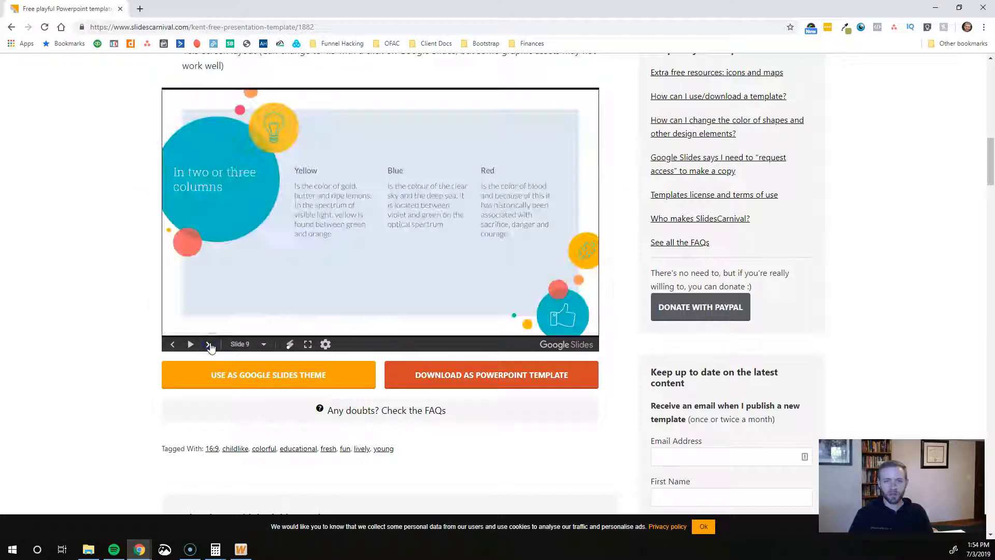
left_click(209, 344)
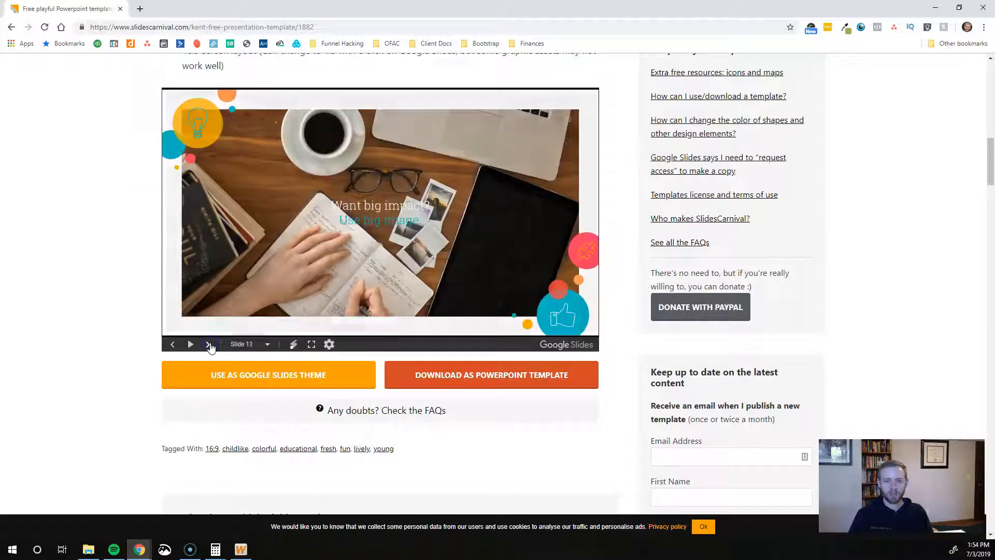
left_click(208, 344)
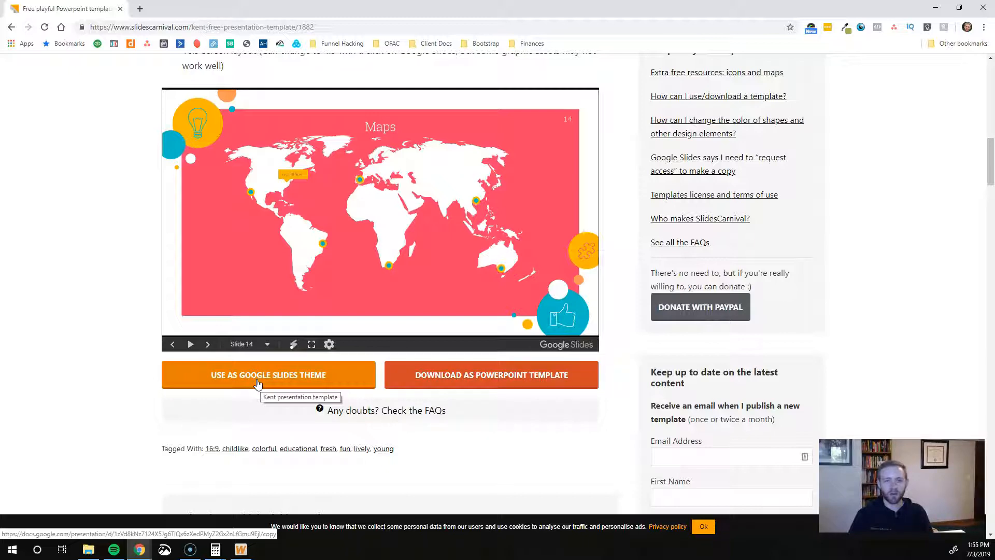
Step: Make a Google Slides copy named 'Copy of Kent - SlidesCarnival'
left_click(267, 374)
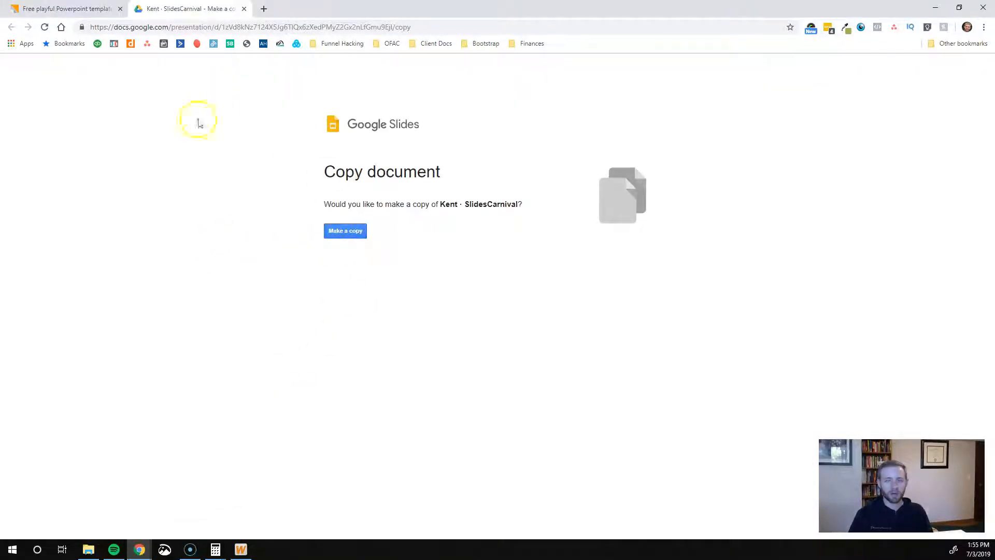
left_click(345, 231)
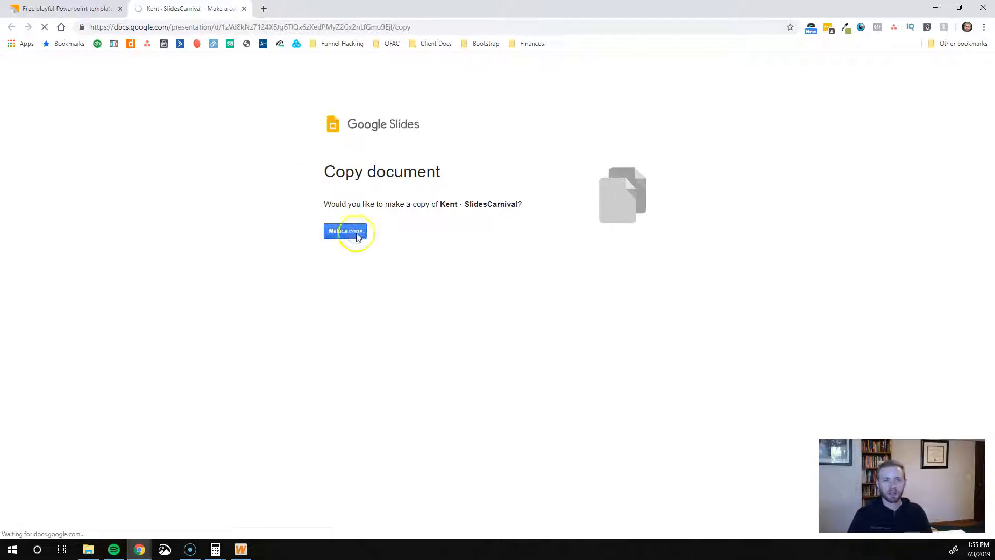
left_click(345, 230)
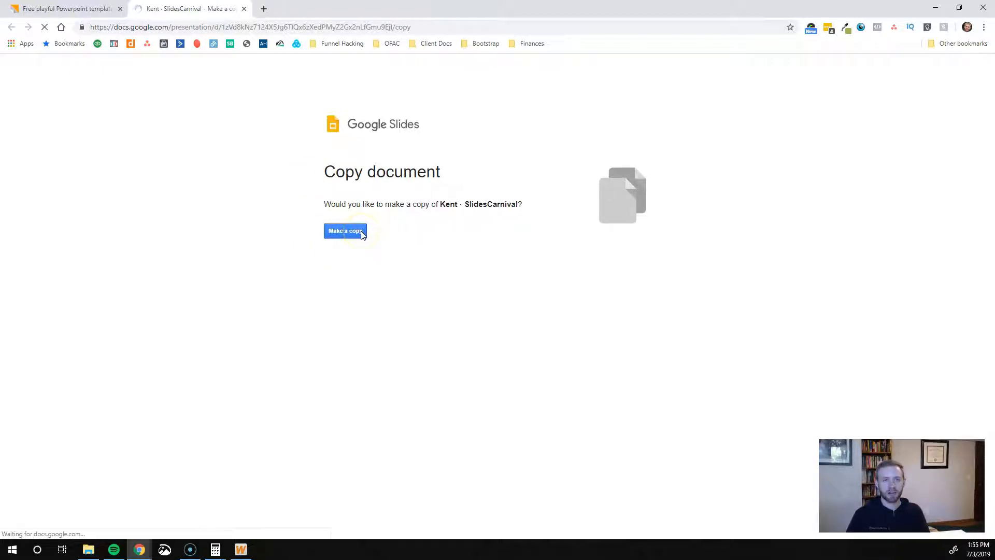
left_click(345, 230)
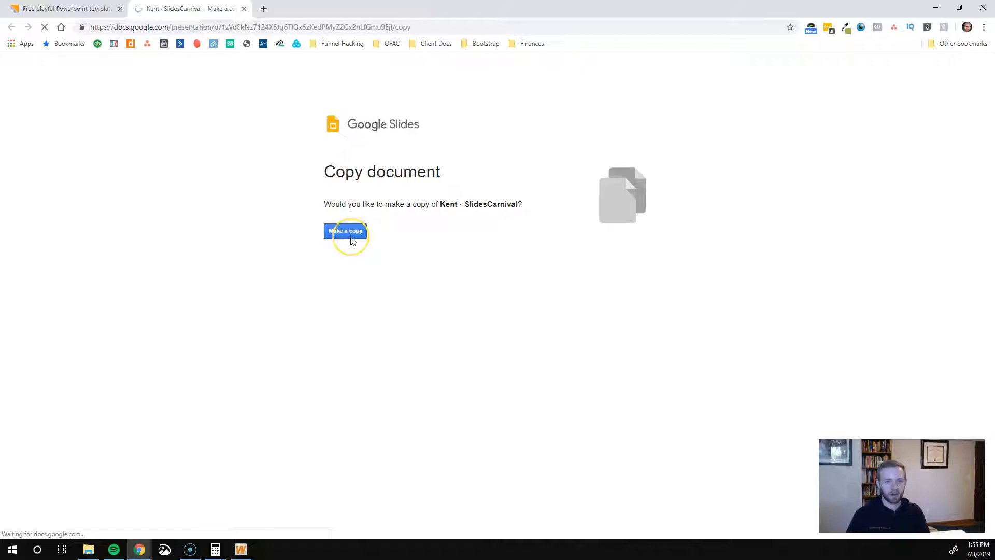
left_click(345, 231)
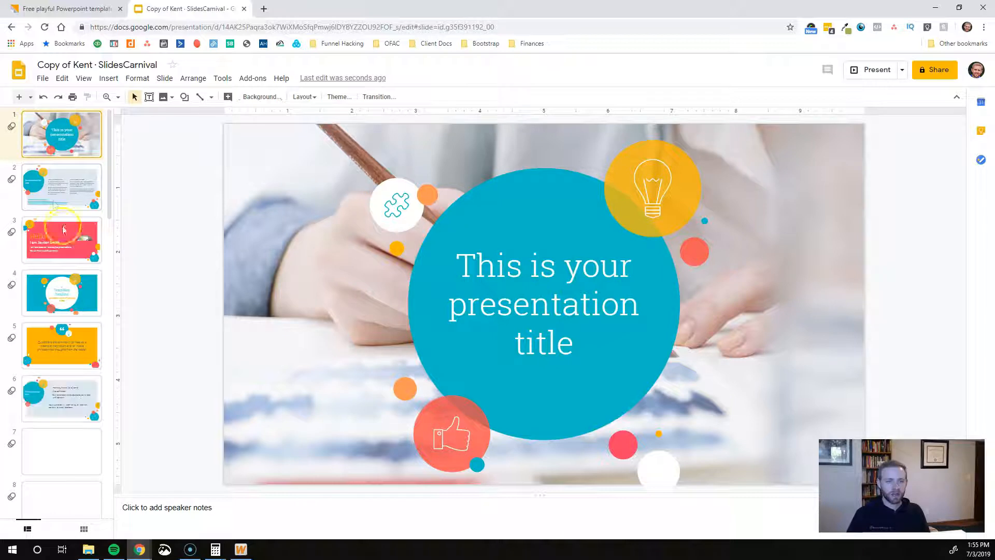
Step: Scroll the copied deck's filmstrip and select slide 4, Transition headline
scroll("down", 3)
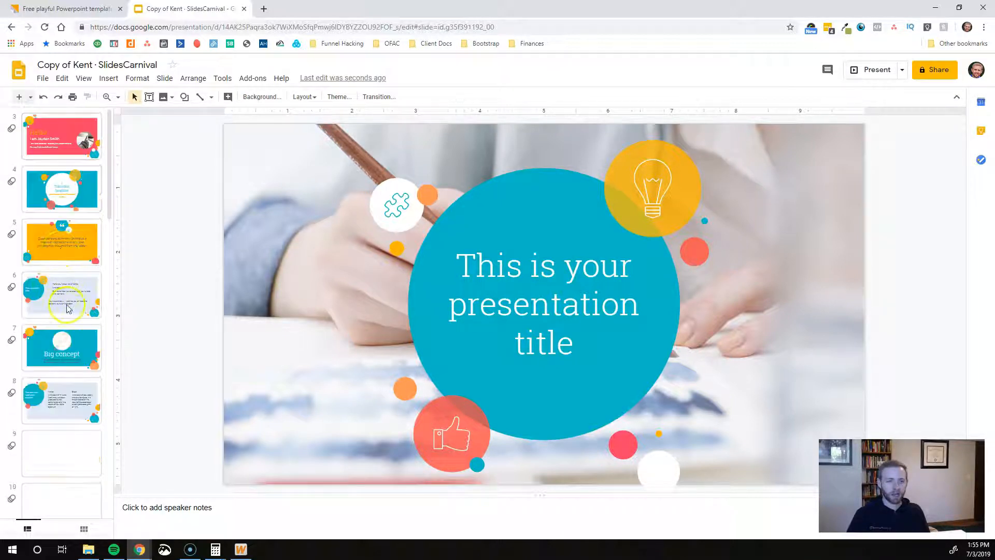
scroll("down", 3)
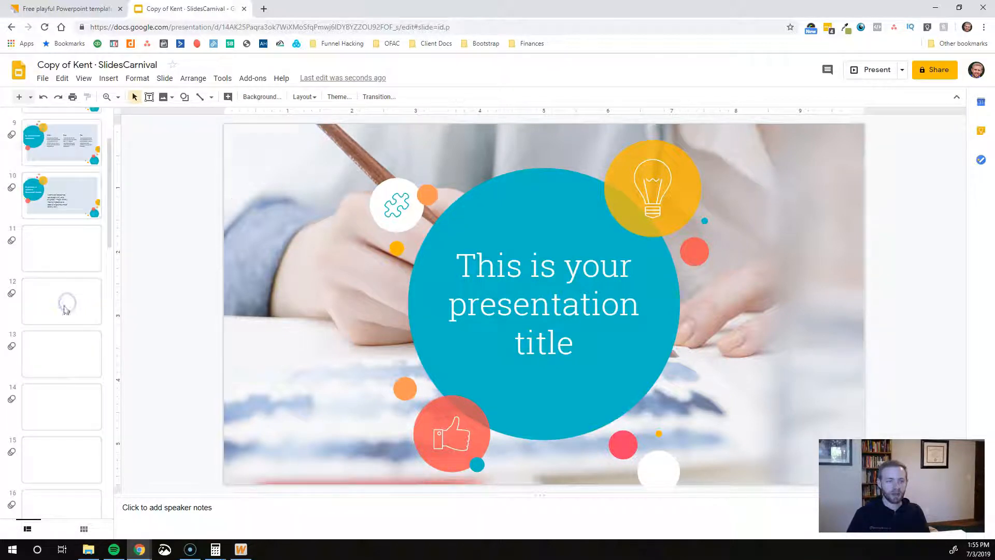
left_click(61, 248)
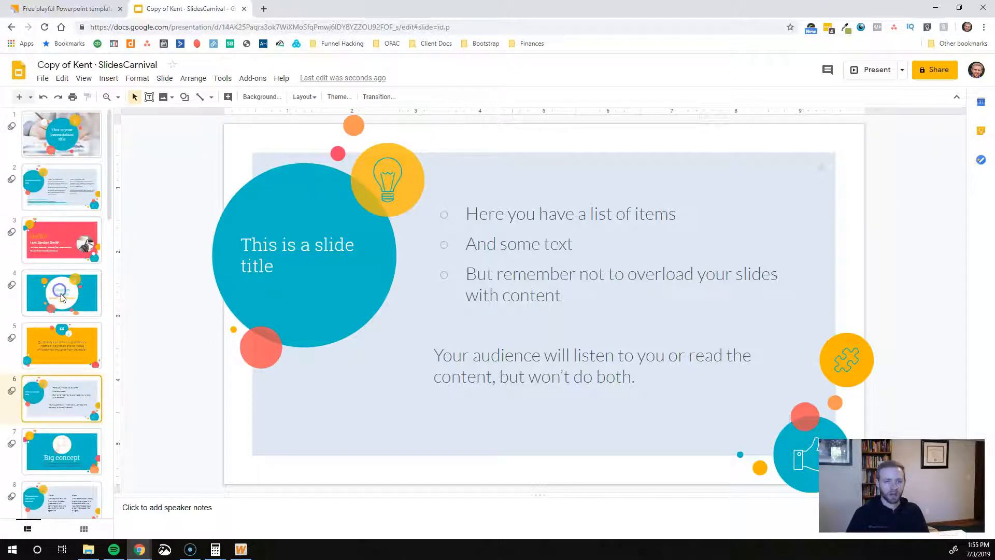
left_click(61, 293)
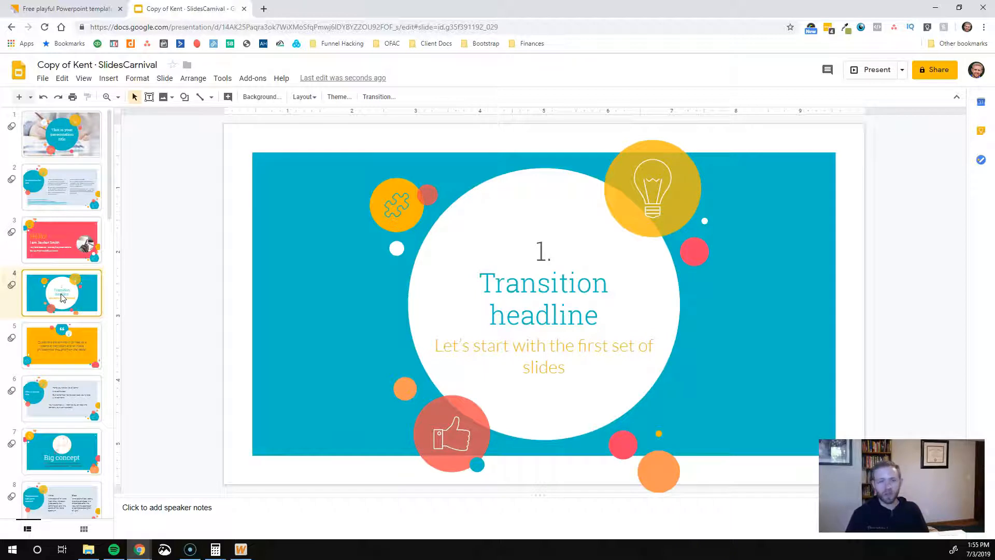
Step: Duplicate the Transition headline slide and delete the 'Want big impact?' slide
right_click(61, 292)
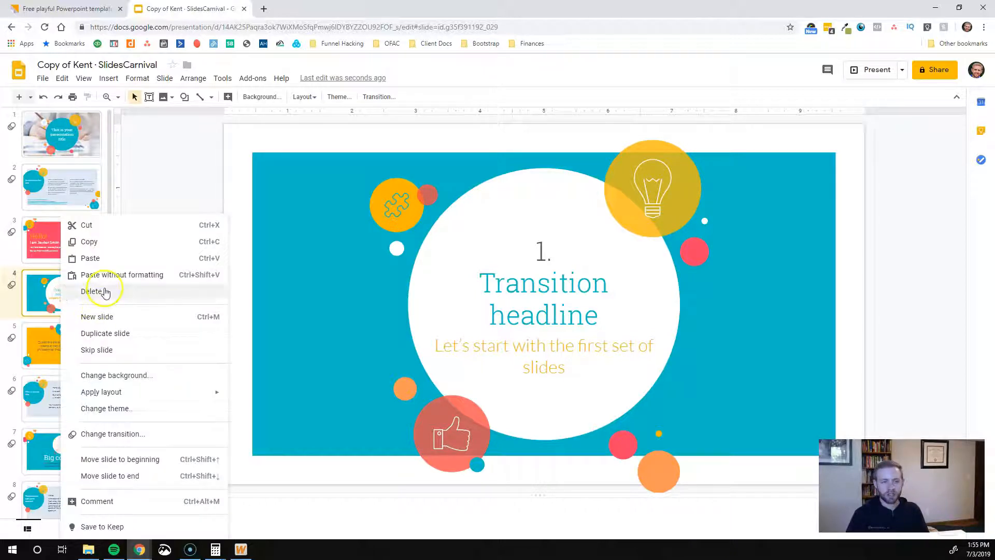
mouse_move(110, 437)
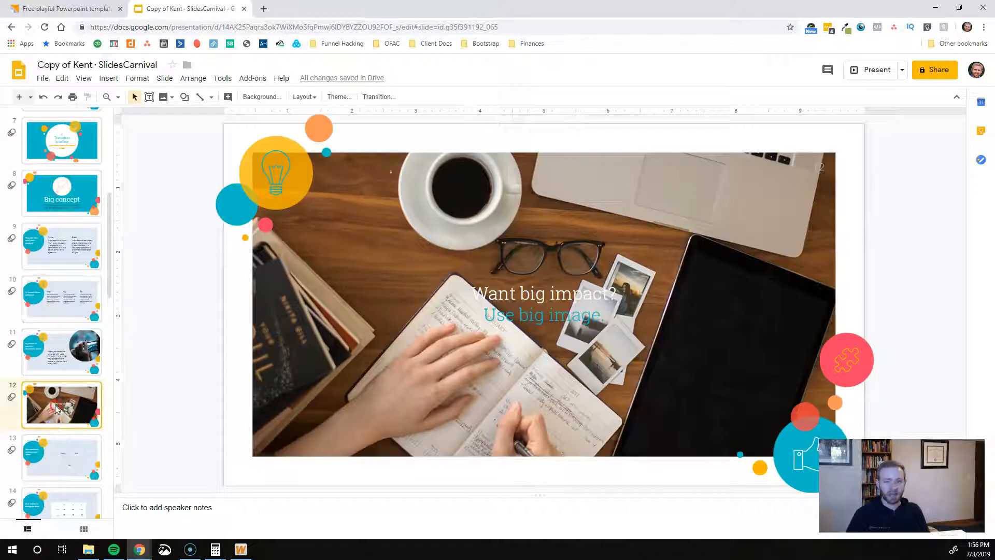
right_click(62, 405)
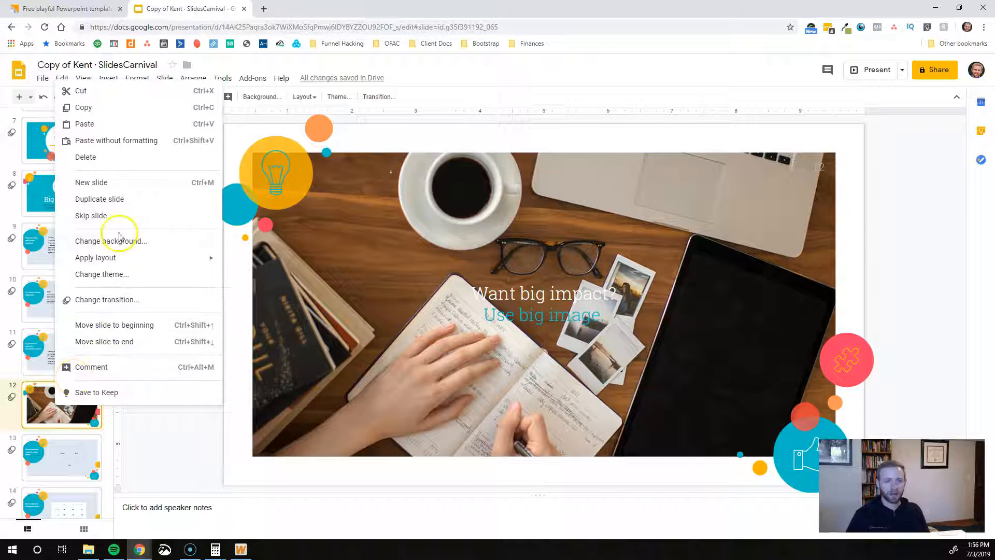
mouse_move(87, 156)
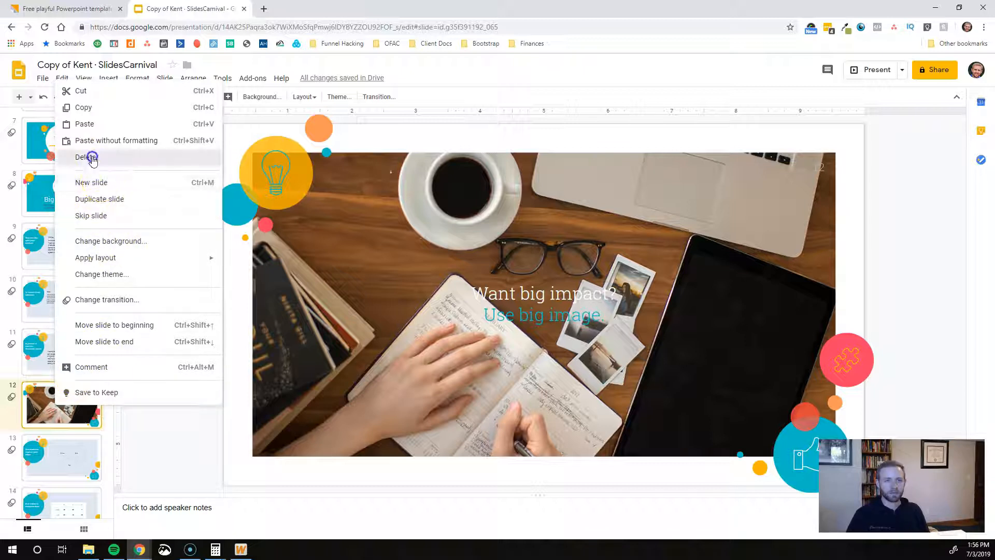
left_click(88, 157)
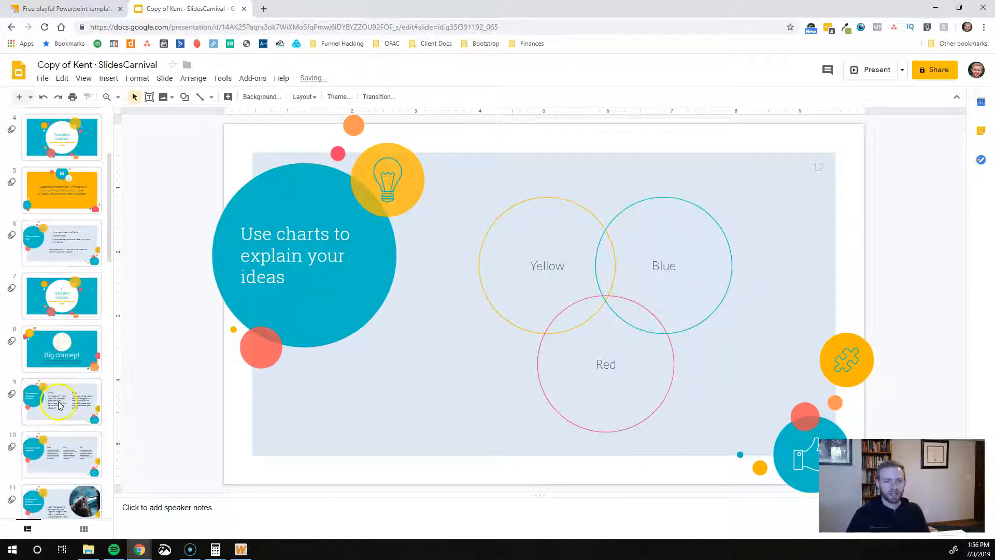
scroll("up", 3)
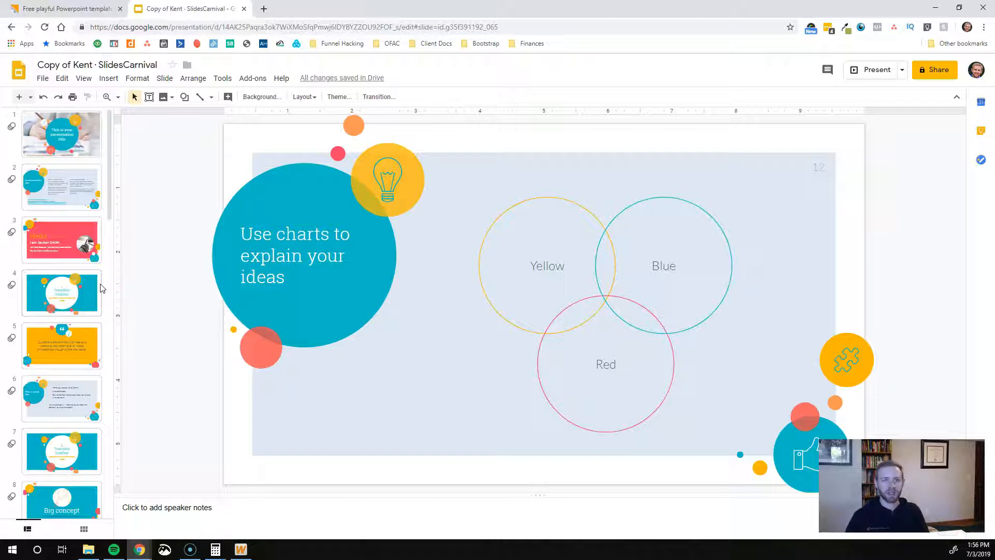
Step: Return to SlidesCarnival's Startup listing page 2 and browse templates like Nathaniel
left_click(64, 9)
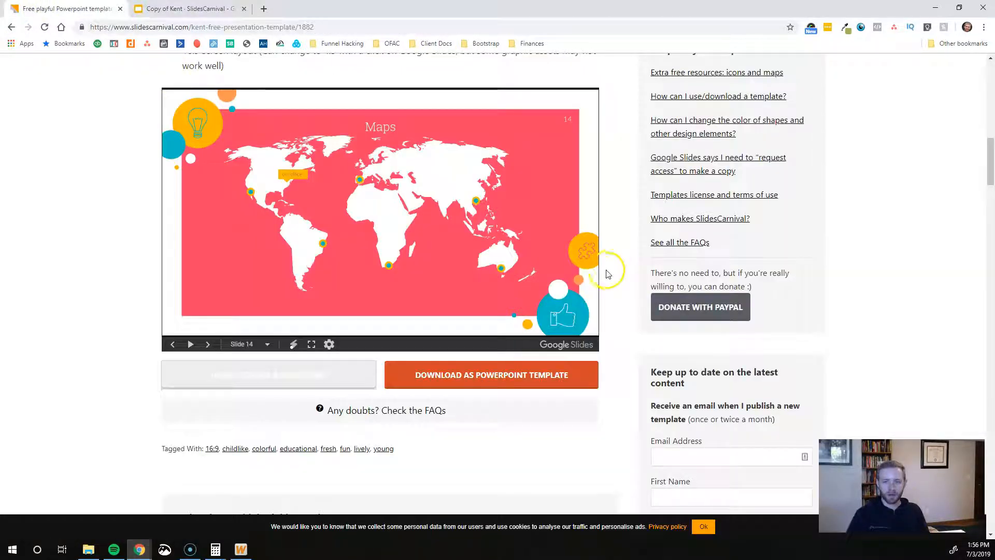
left_click(12, 26)
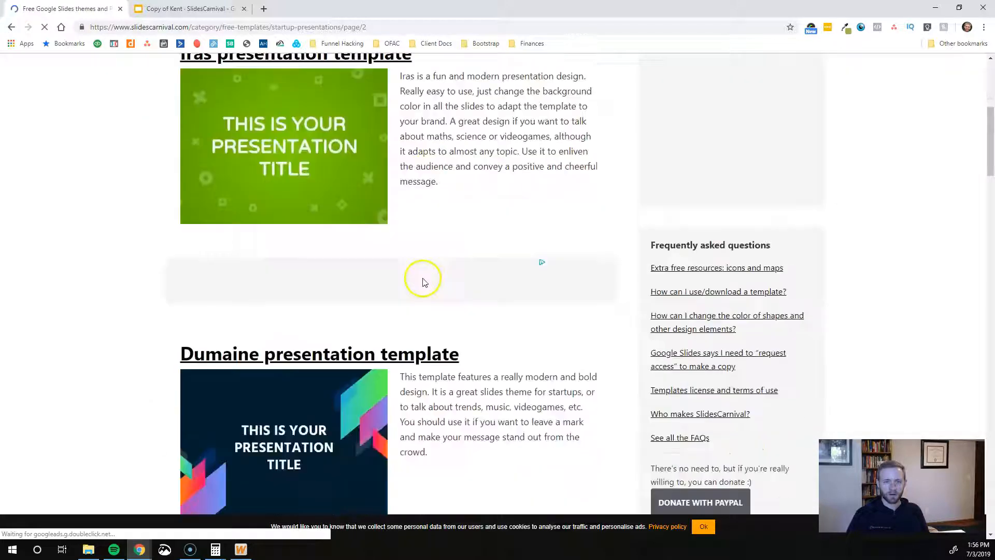
scroll("down", 3)
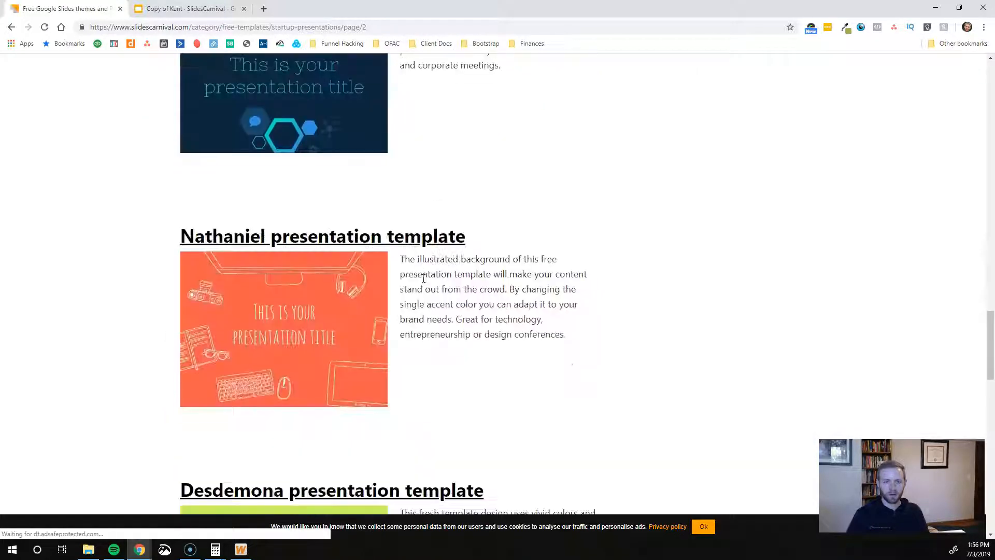
scroll("down", 3)
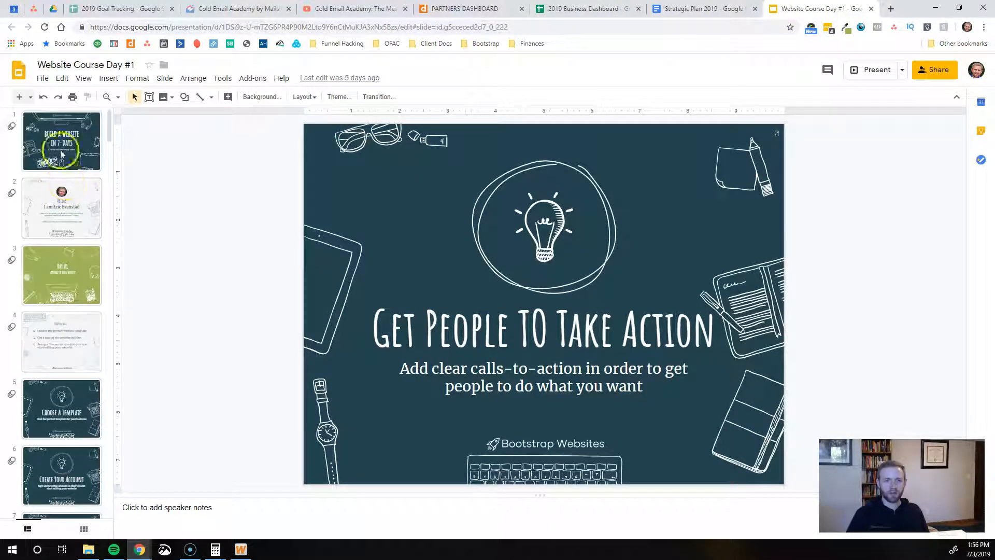
Step: View the Website Course Day #1 title, Day #1 and Create A New Page slides
left_click(61, 141)
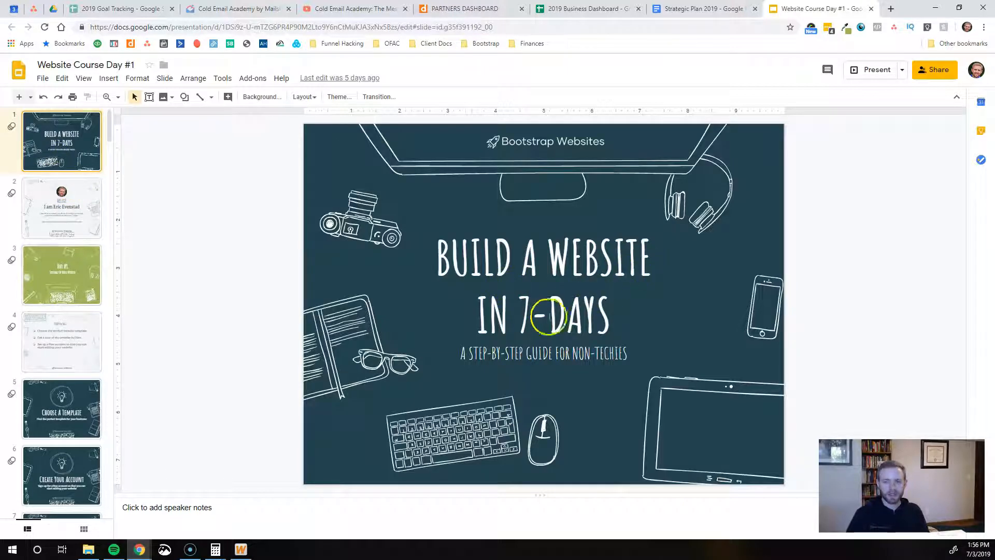
mouse_move(436, 365)
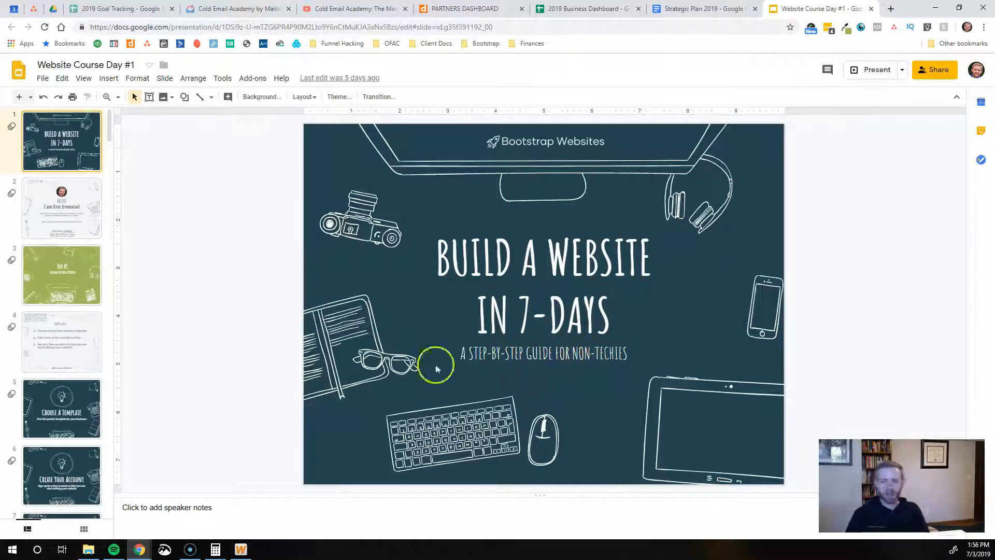
mouse_move(60, 209)
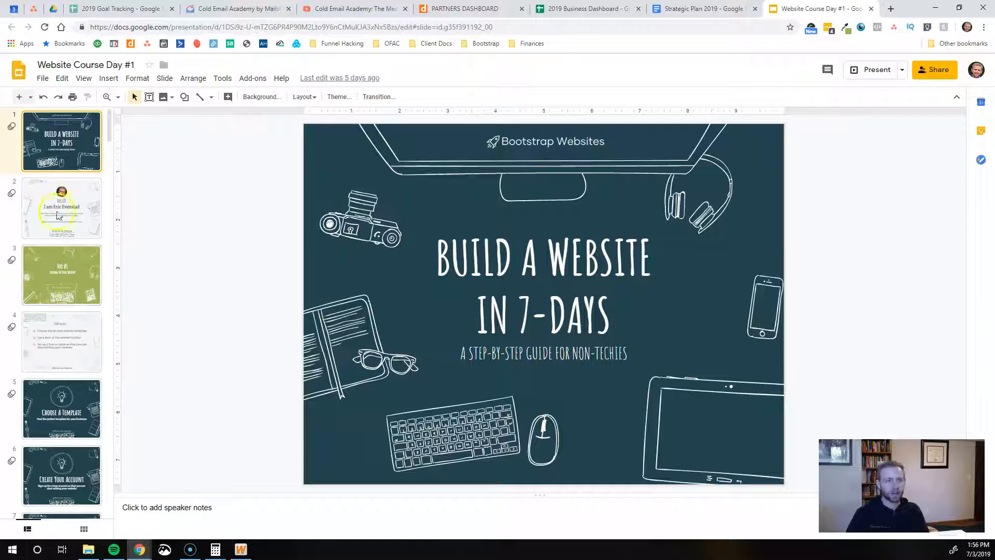
left_click(61, 207)
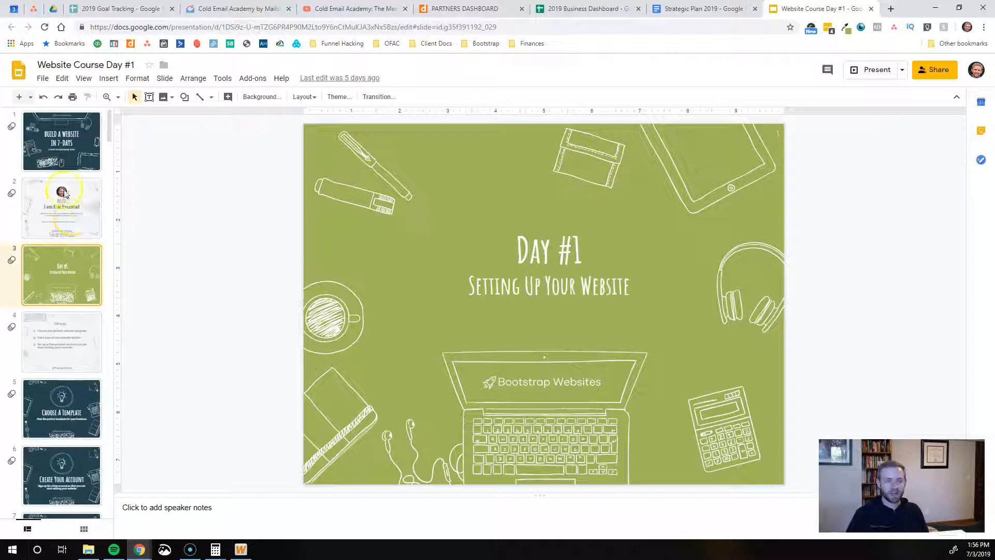
scroll("down", 3)
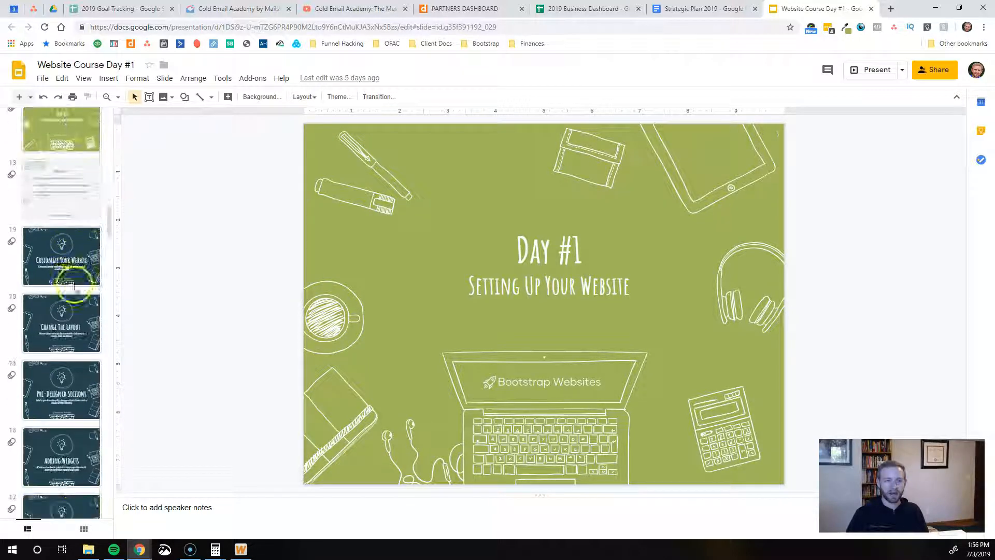
left_click(61, 293)
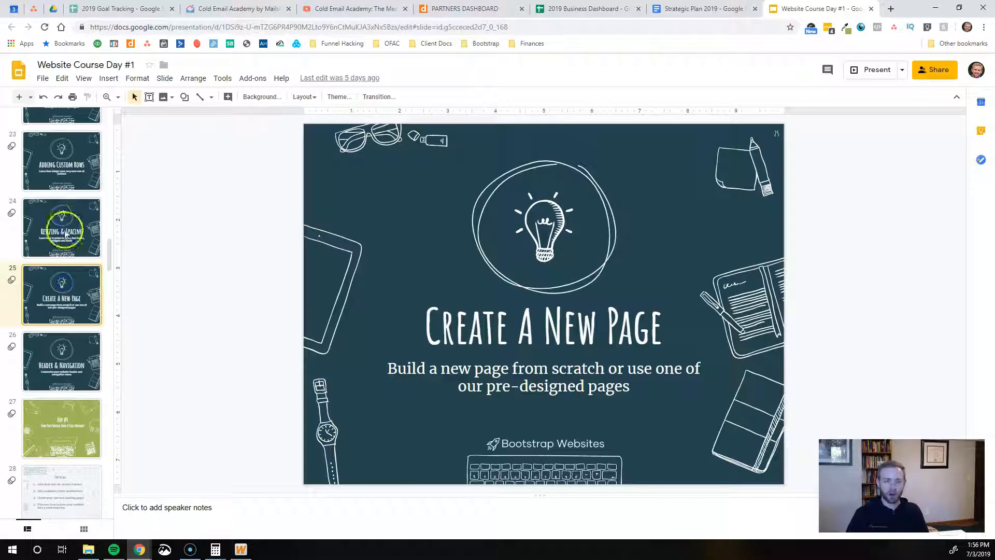
Step: View the Adding Custom Rows and Day #4 slides, then open SlidesCarnival's Simple category
left_click(61, 160)
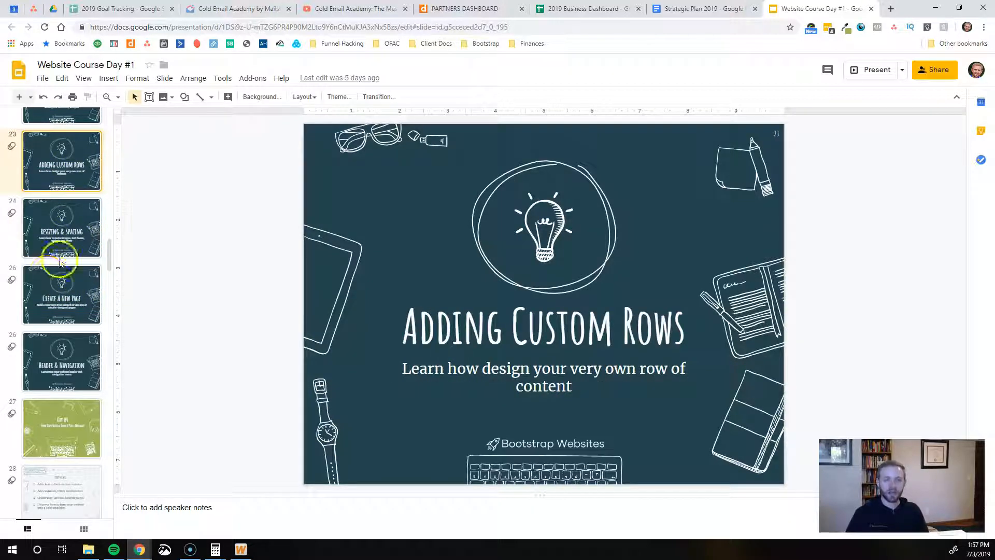
scroll("down", 3)
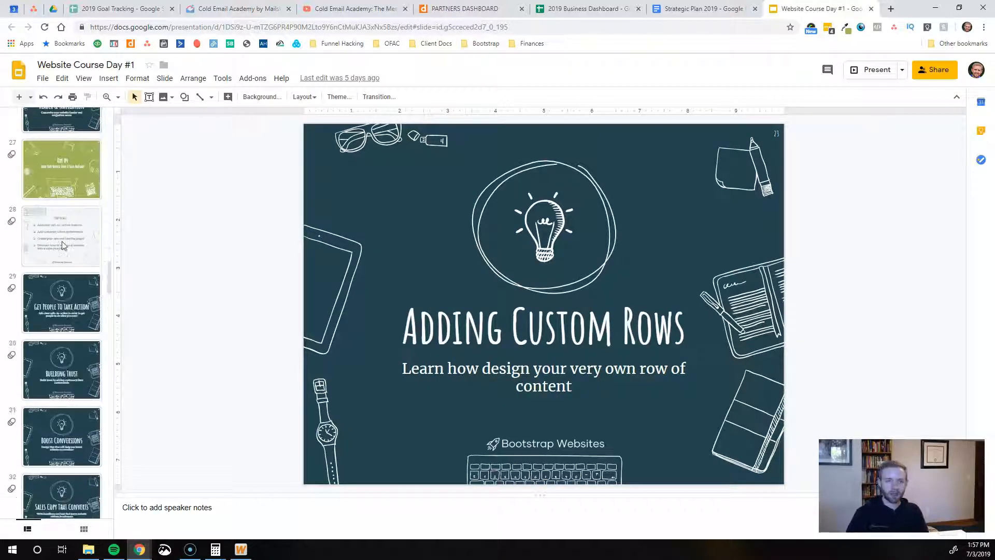
left_click(61, 273)
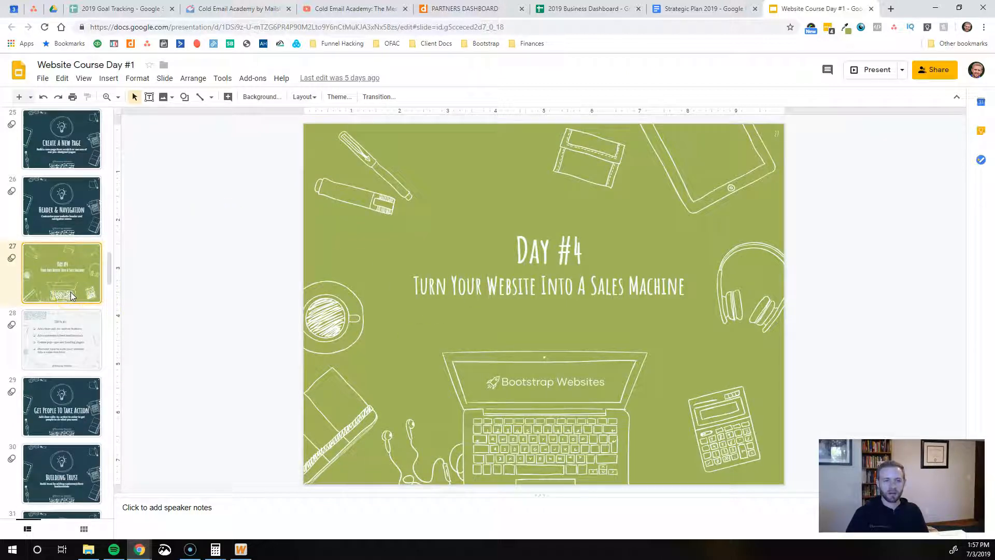
scroll("down", 3)
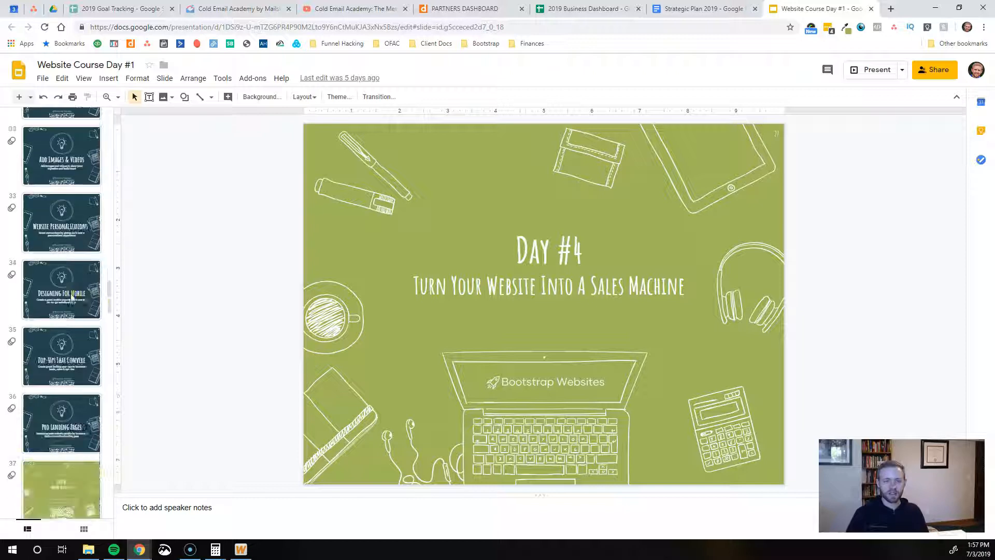
scroll("down", 3)
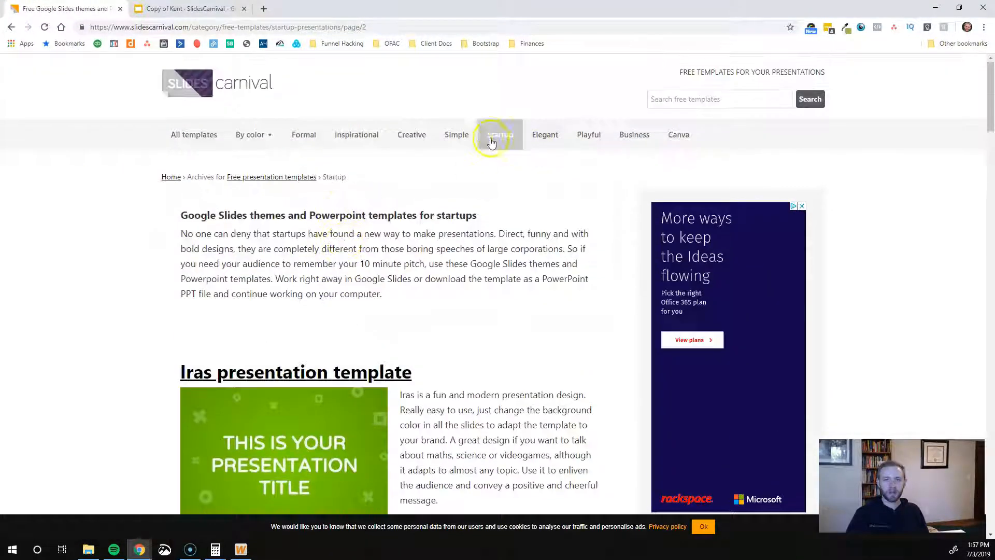
left_click(456, 133)
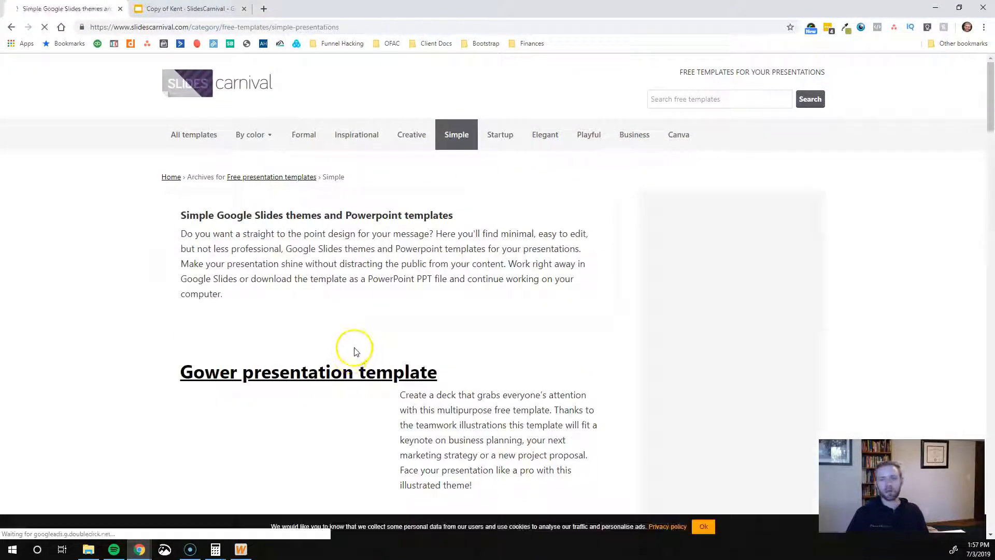